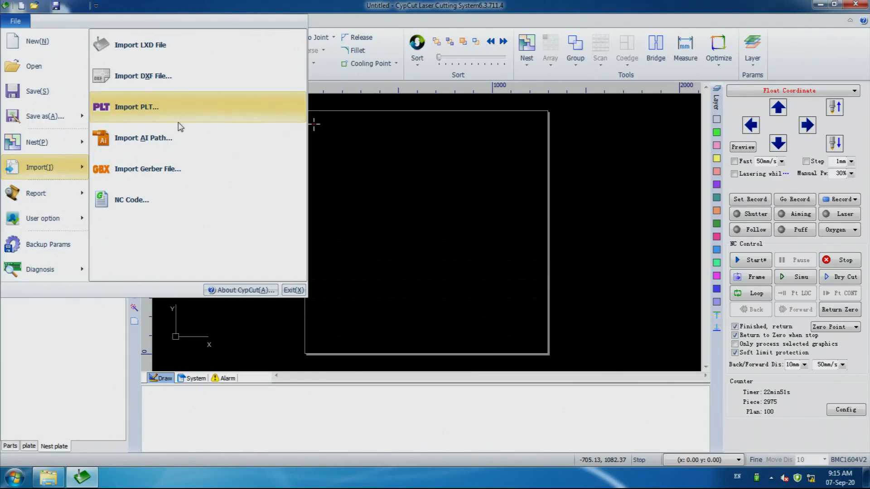
mouse_move(191, 88)
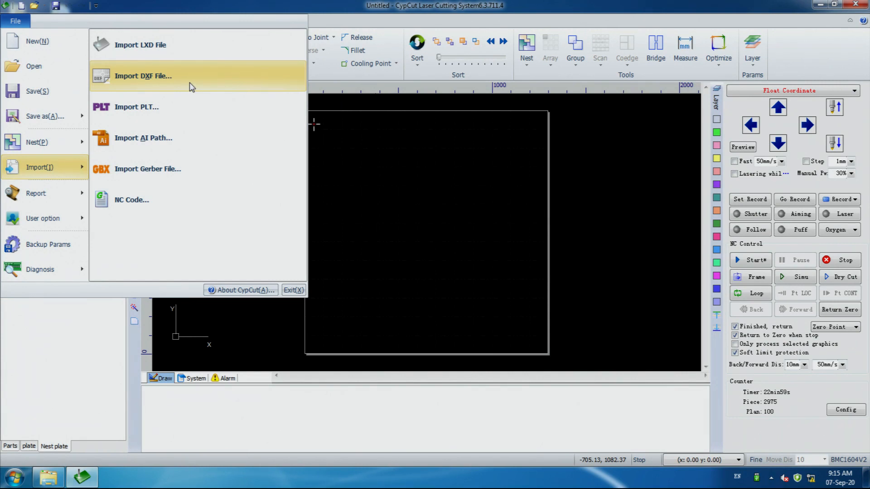
Choose the DXF drawing 'laser_01864 copy' in the import dialog, previewing its bottle-and-glass outline
left_click(143, 76)
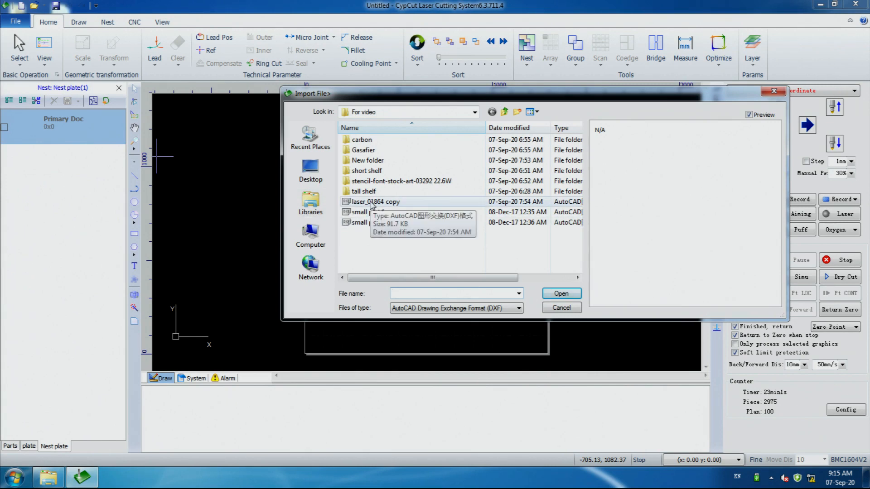
left_click(375, 201)
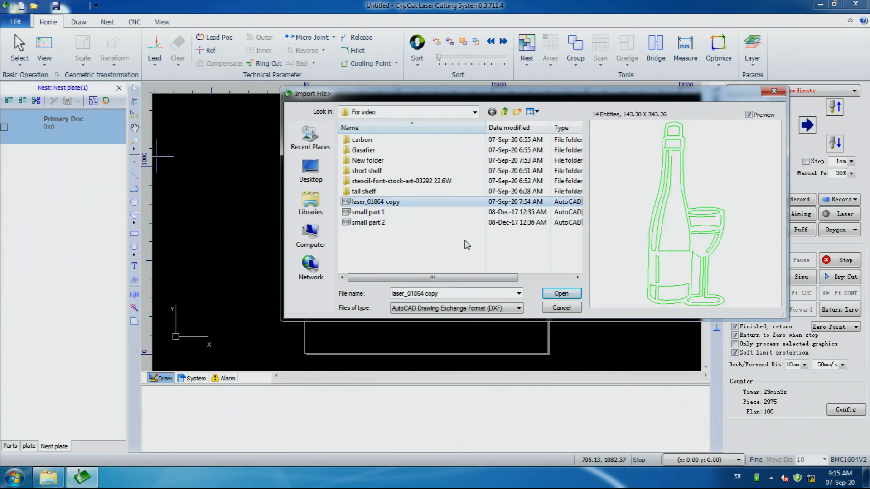
mouse_move(621, 271)
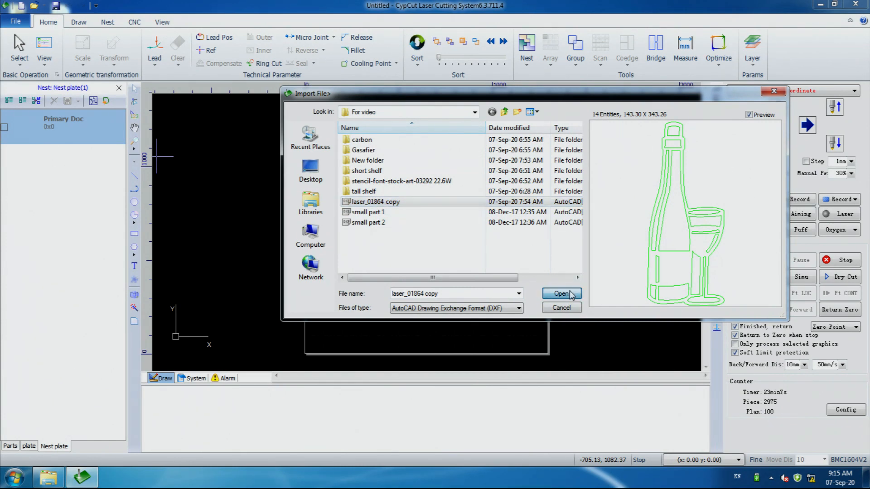
Import the chosen drawing so the 143.3×343.26 bottle-and-glass outline lands on the canvas
left_click(560, 293)
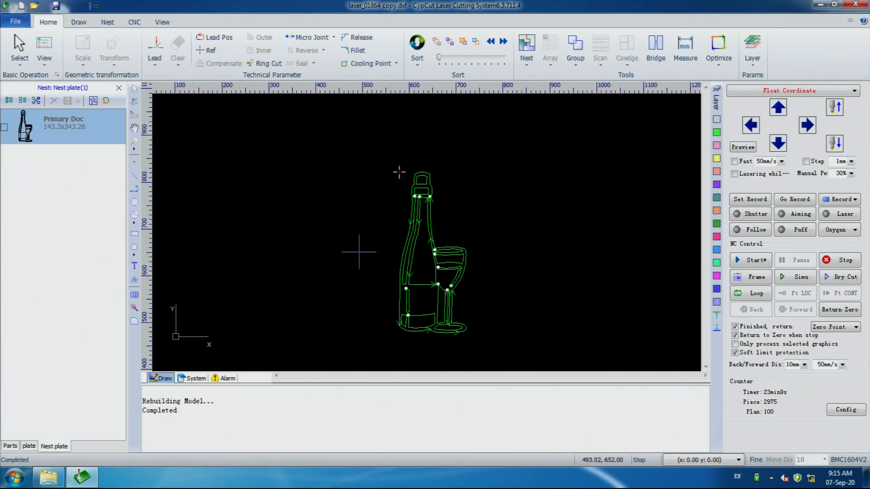
mouse_move(201, 182)
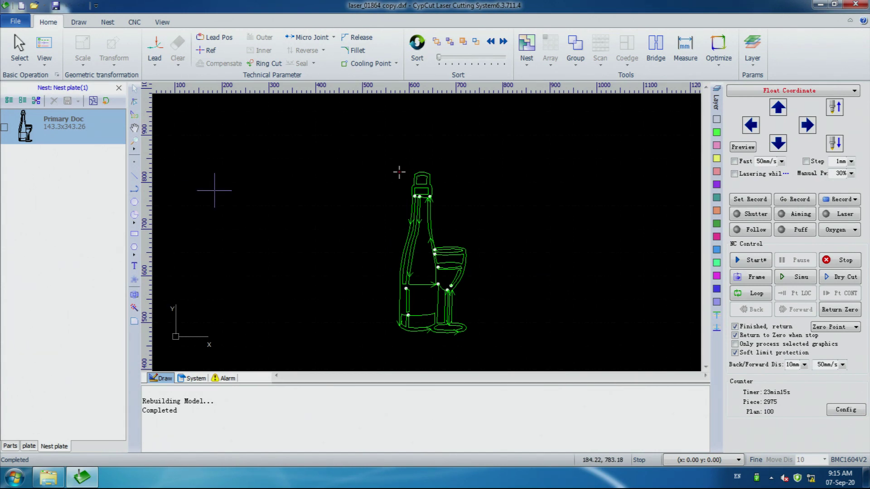
mouse_move(586, 236)
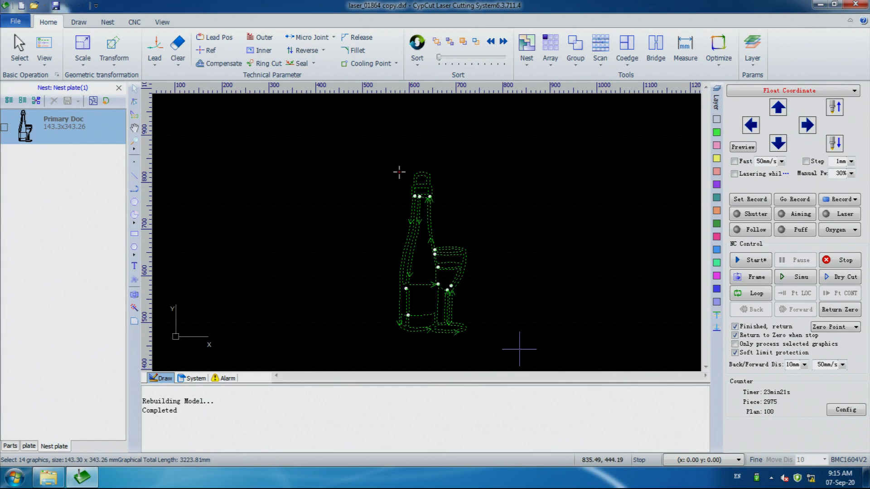
mouse_move(601, 99)
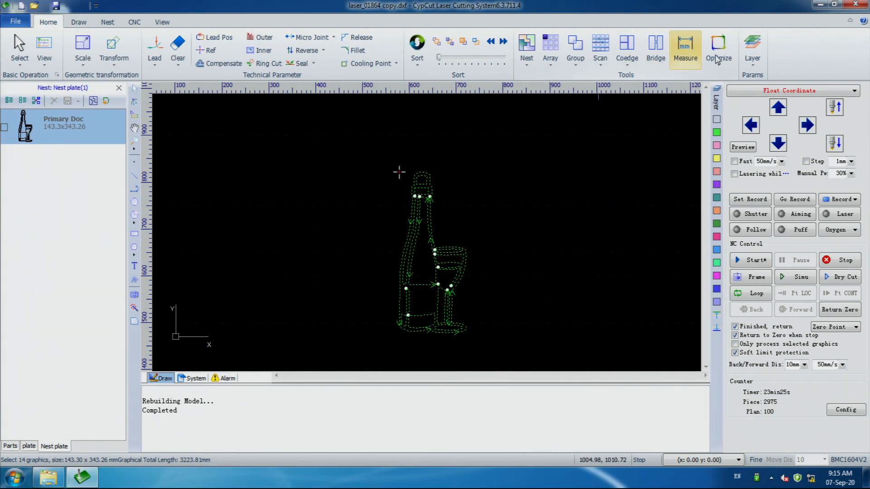
Chop the bottle and glass parts via Optimize > Chop with a 15 mm chopped line gap
left_click(718, 49)
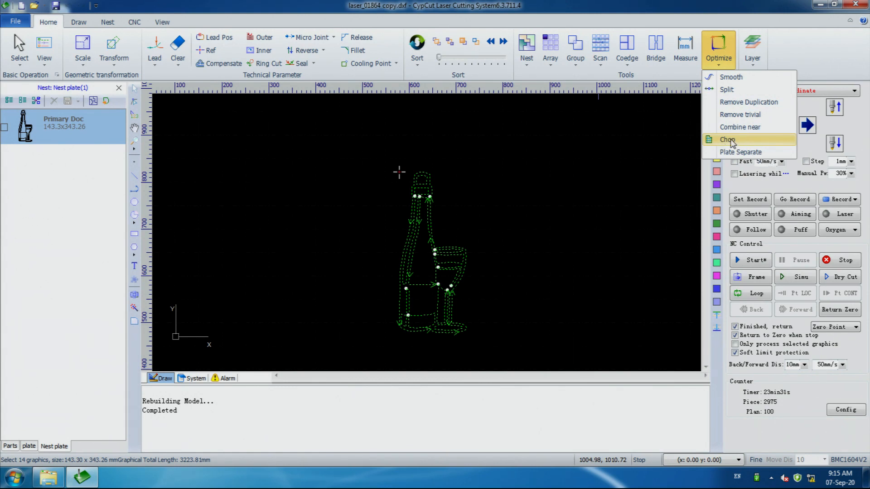
left_click(727, 140)
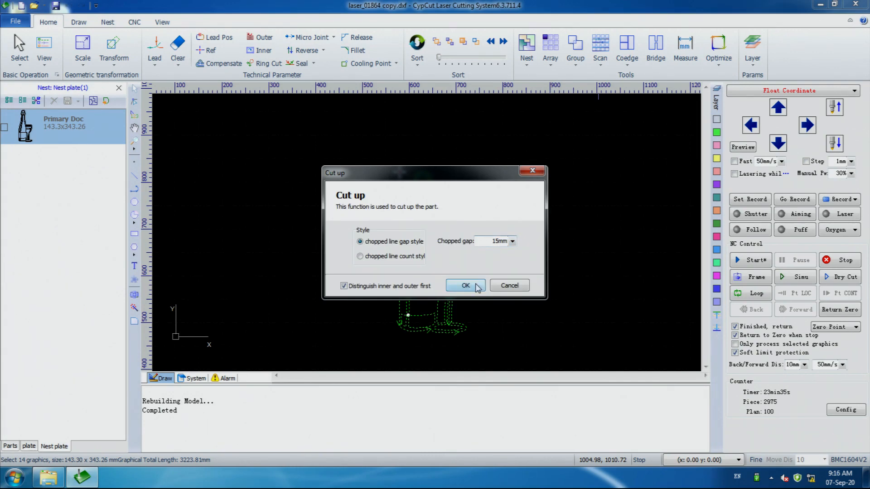
left_click(465, 286)
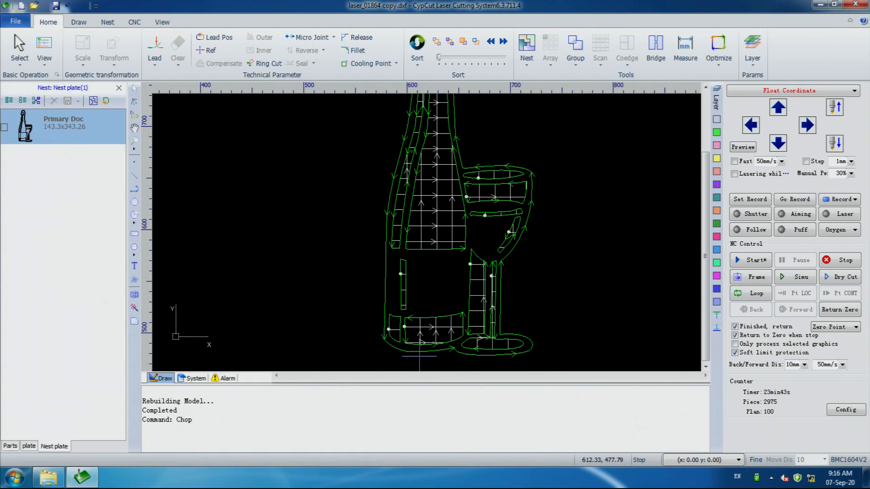
mouse_move(195, 439)
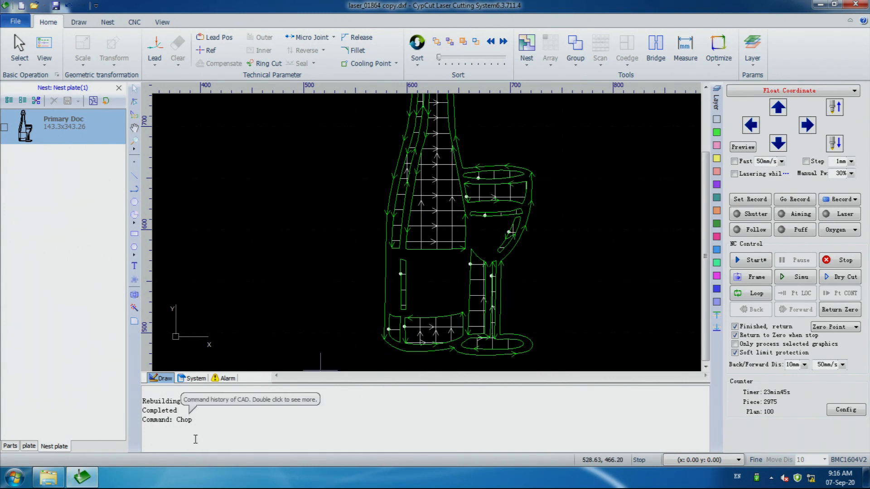
mouse_move(588, 344)
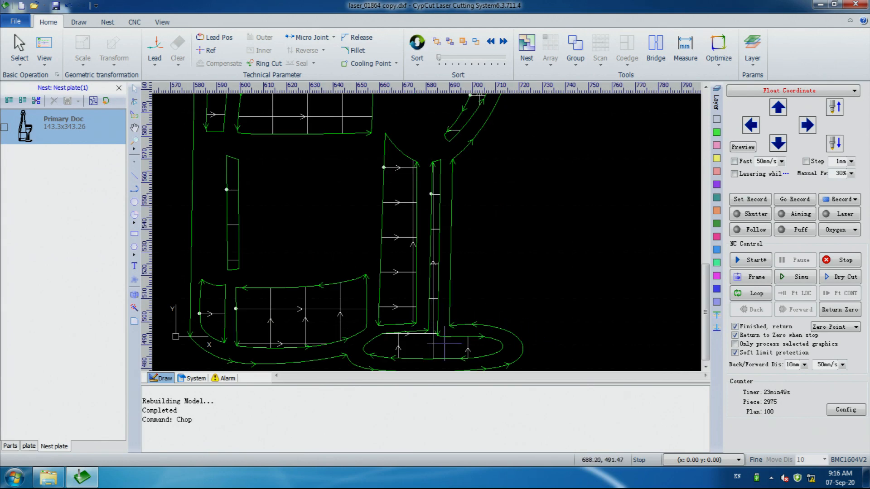
Re-chop the glass stem and foot with the chopped line count style and a new meridian count
scroll("up", 3)
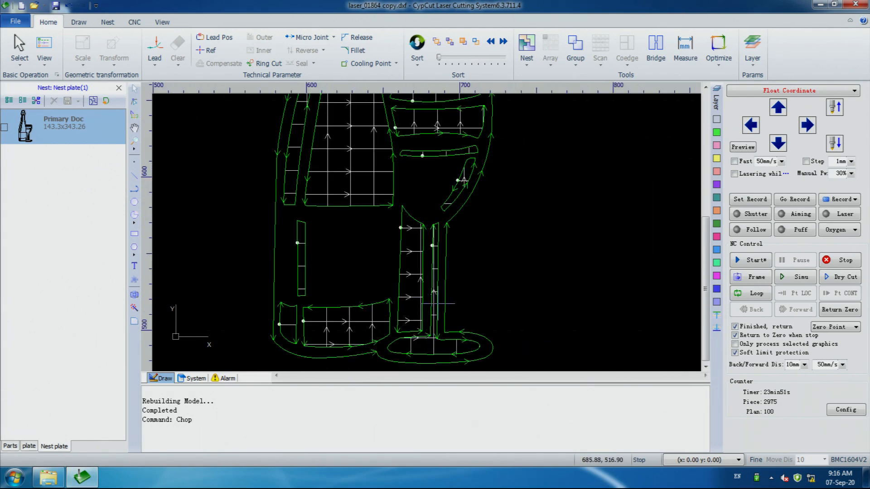
scroll("up", 3)
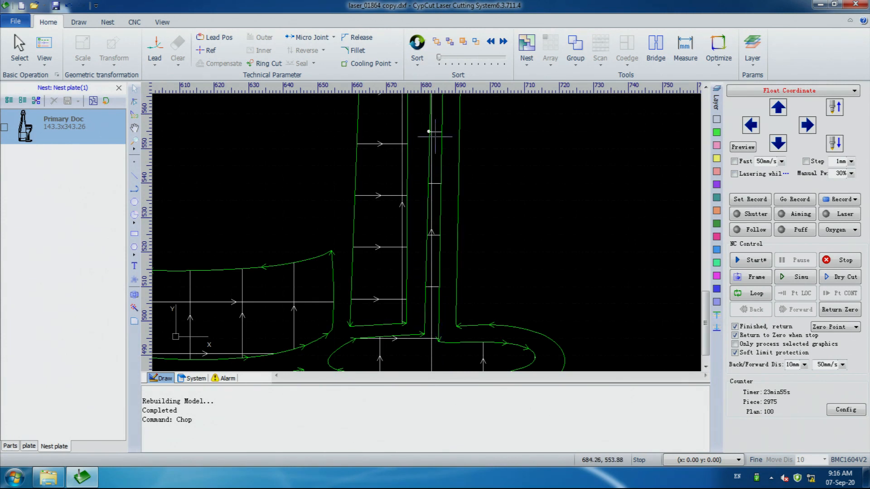
mouse_move(434, 133)
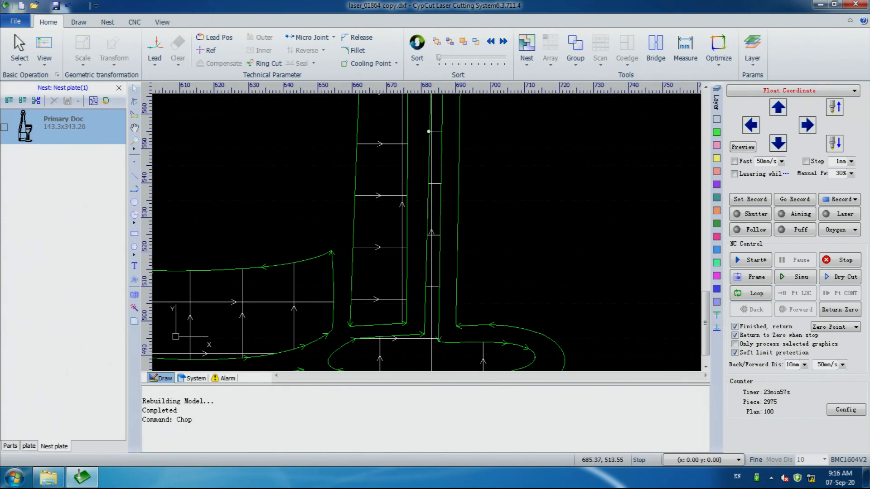
left_click(717, 49)
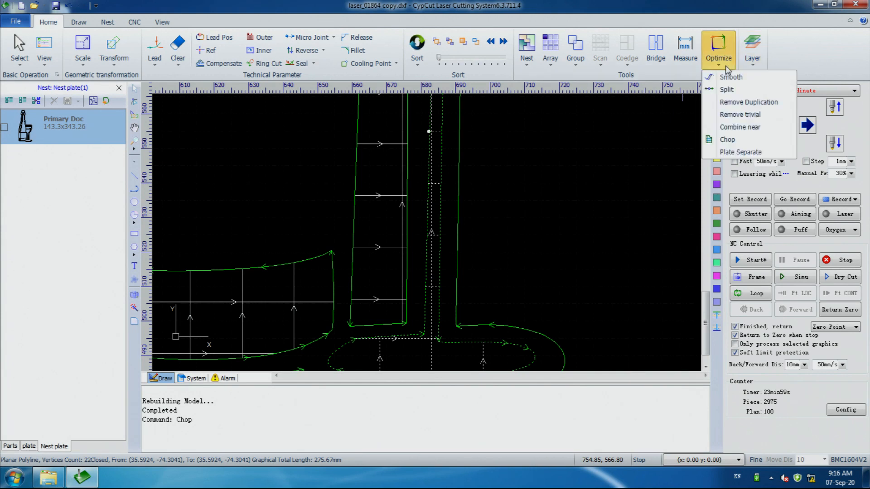
left_click(727, 139)
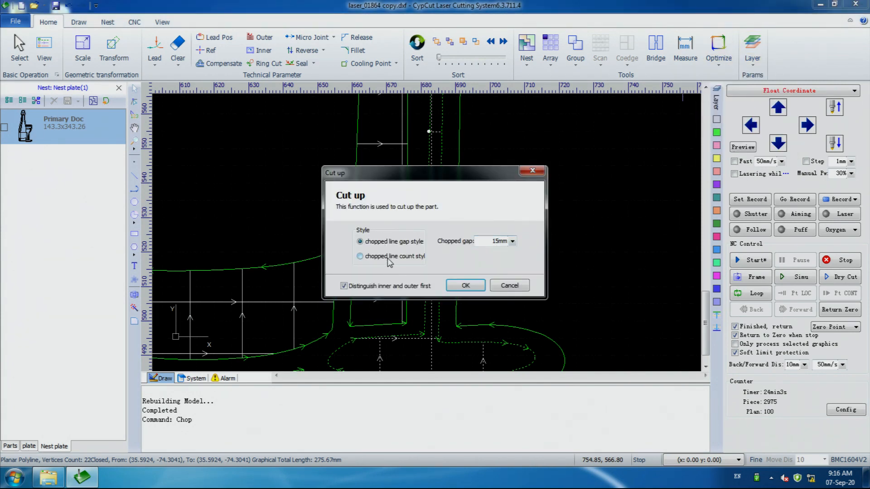
left_click(360, 256)
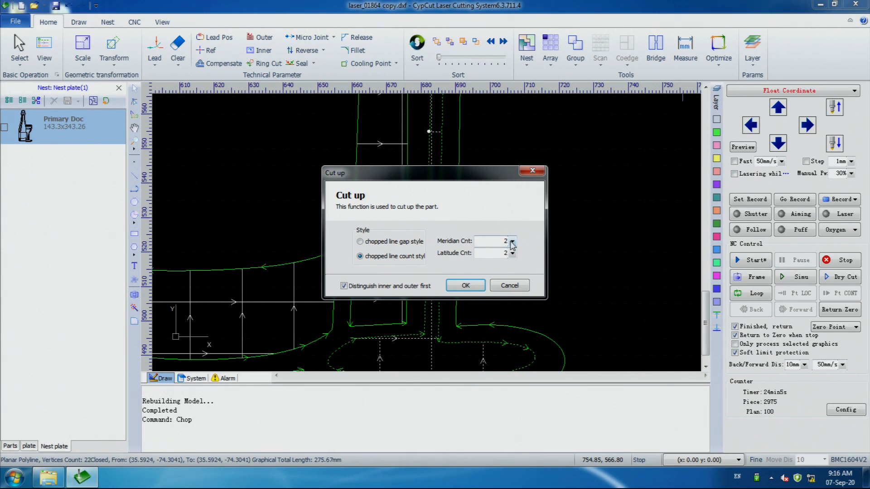
left_click(511, 241)
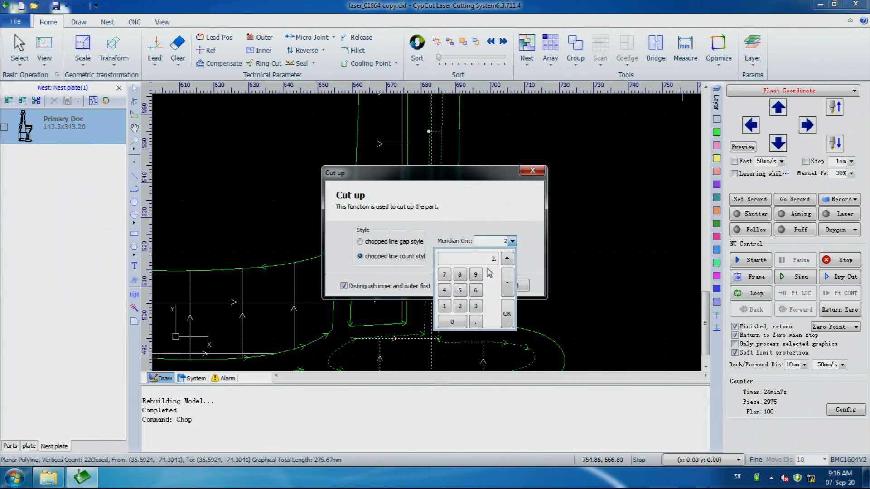
left_click(506, 313)
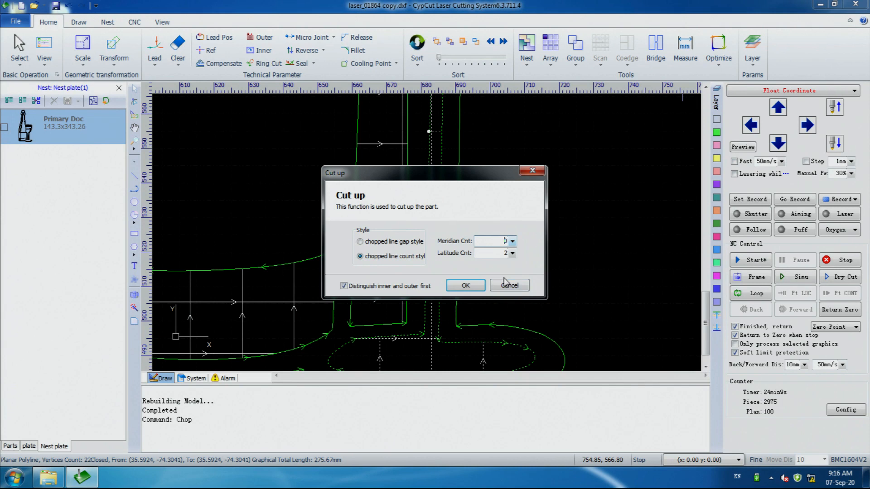
left_click(465, 286)
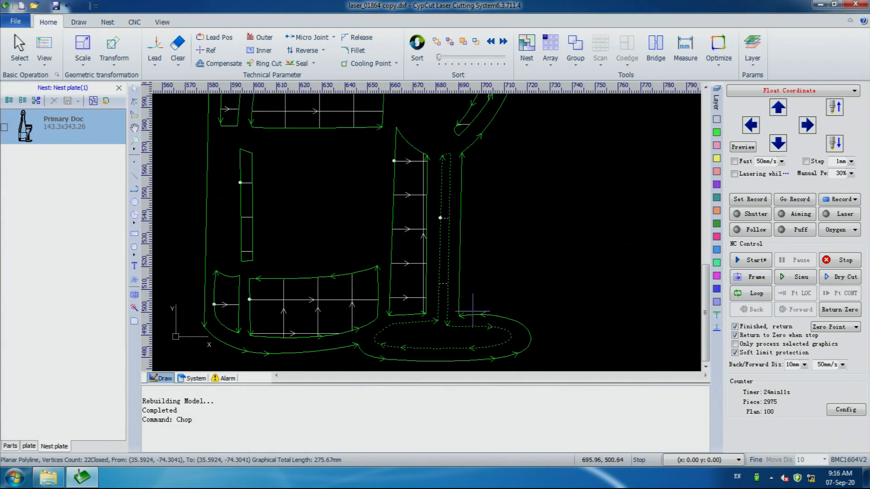
mouse_move(366, 275)
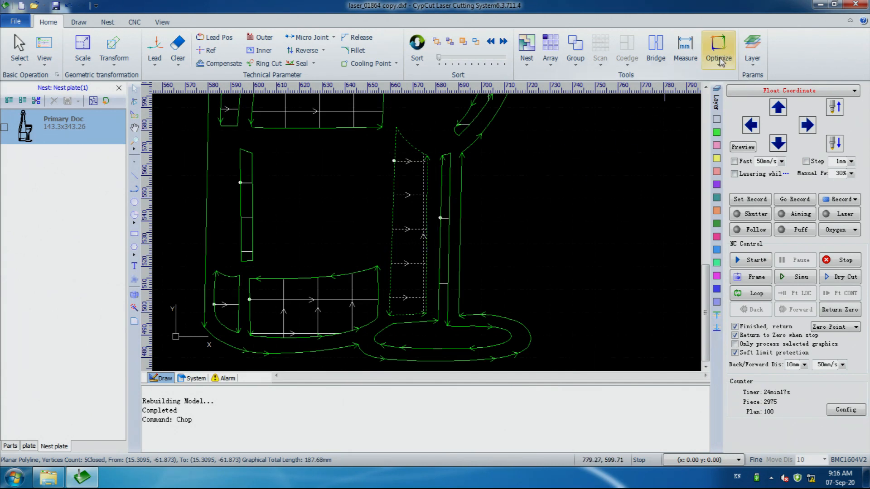
Chop the narrow upright part into strips with a line-count cut
left_click(718, 49)
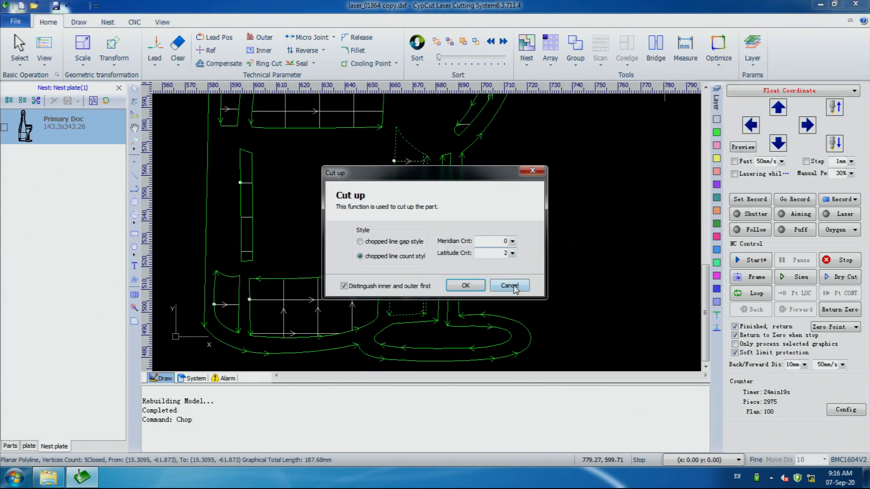
left_click(511, 252)
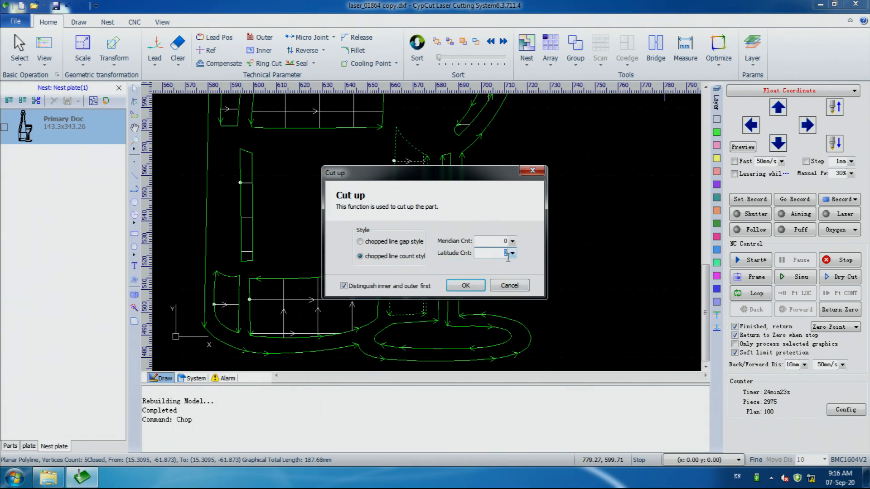
left_click(465, 285)
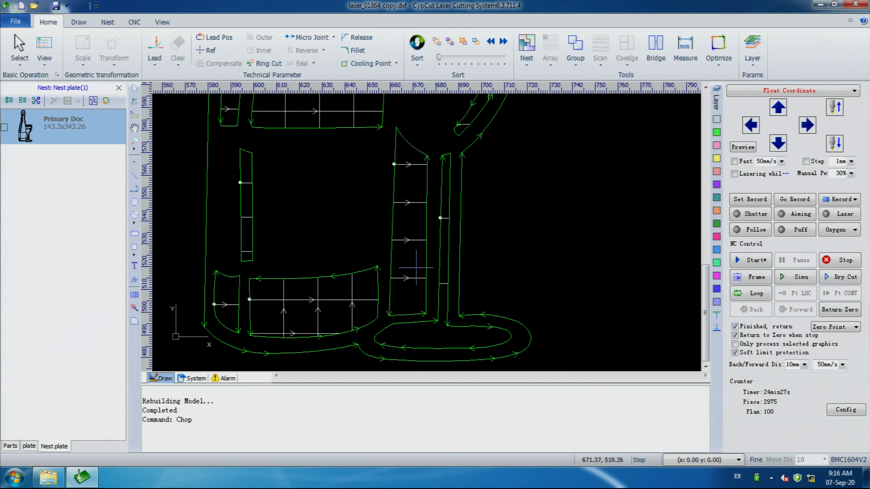
mouse_move(236, 276)
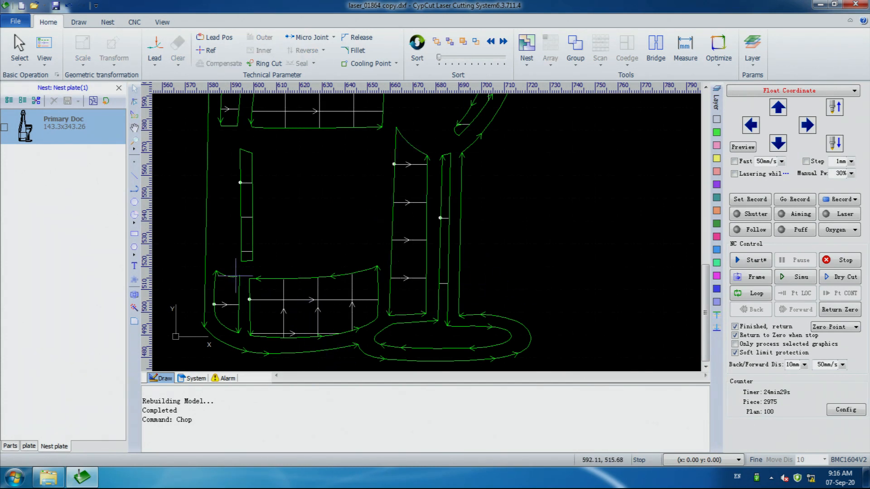
Select the curved lower part and chop it into horizontal latitude strips
left_click(283, 300)
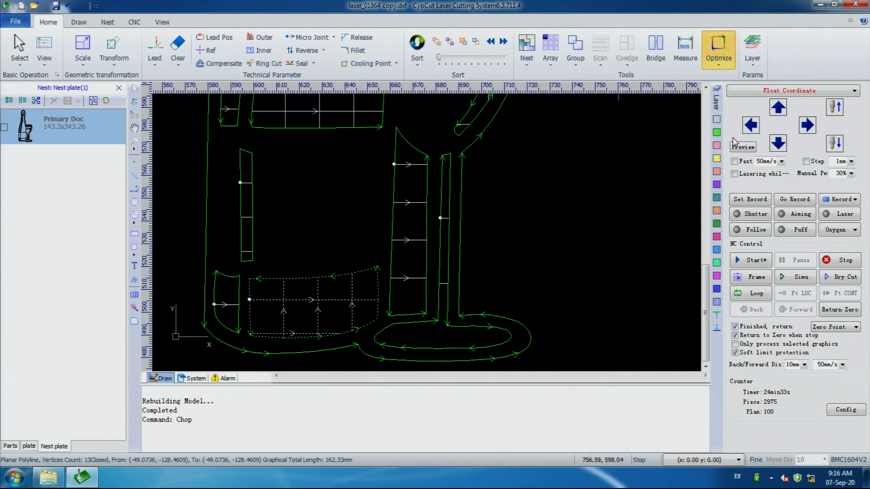
left_click(511, 241)
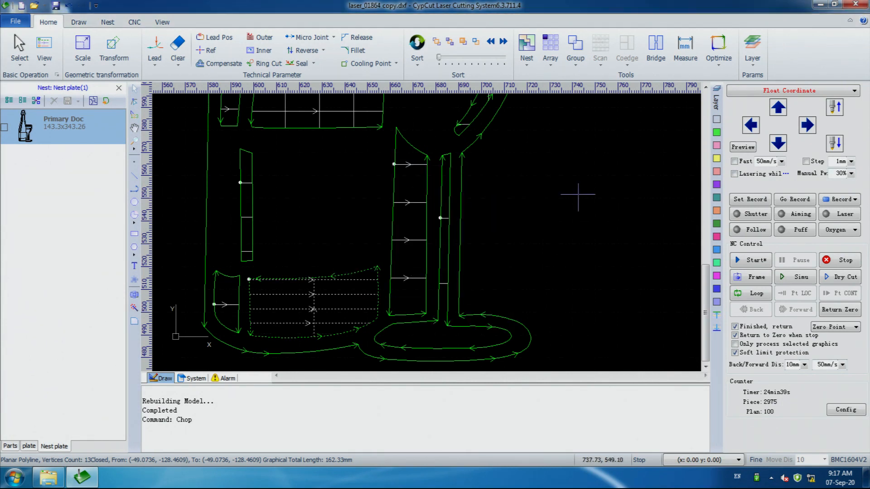
Grid-chop the curved lower part with the meridian count raised to 2
left_click(717, 49)
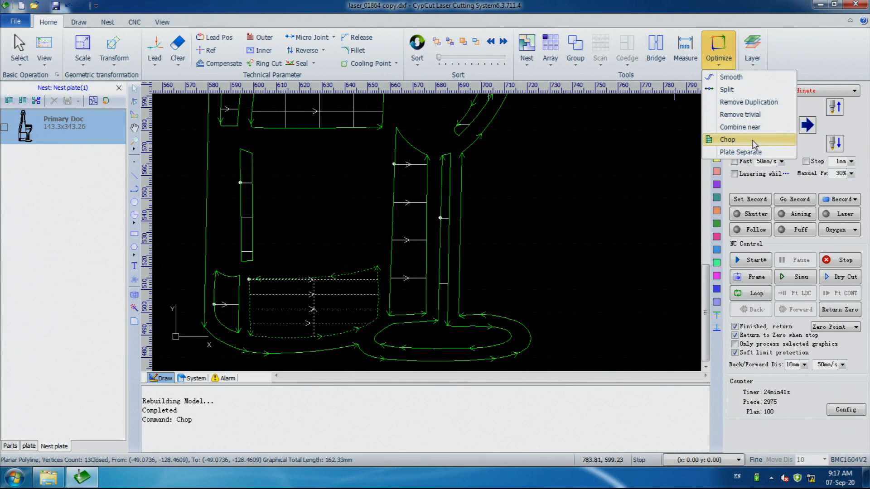
left_click(727, 140)
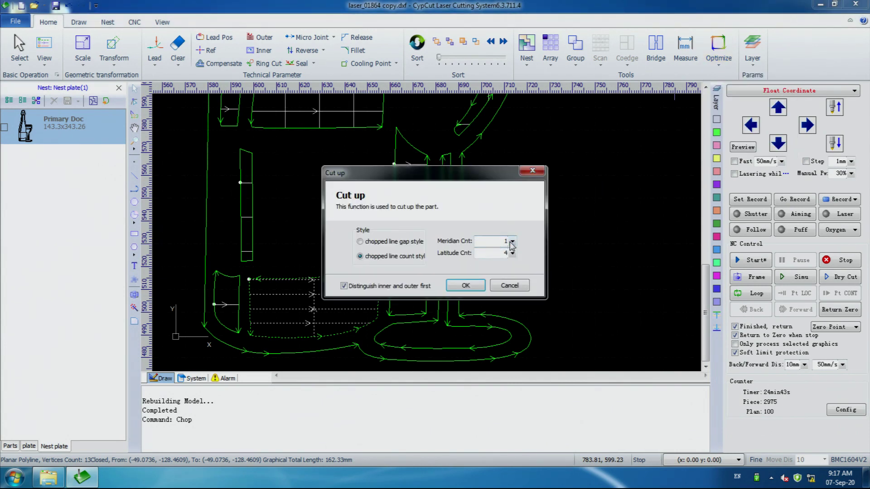
left_click(511, 238)
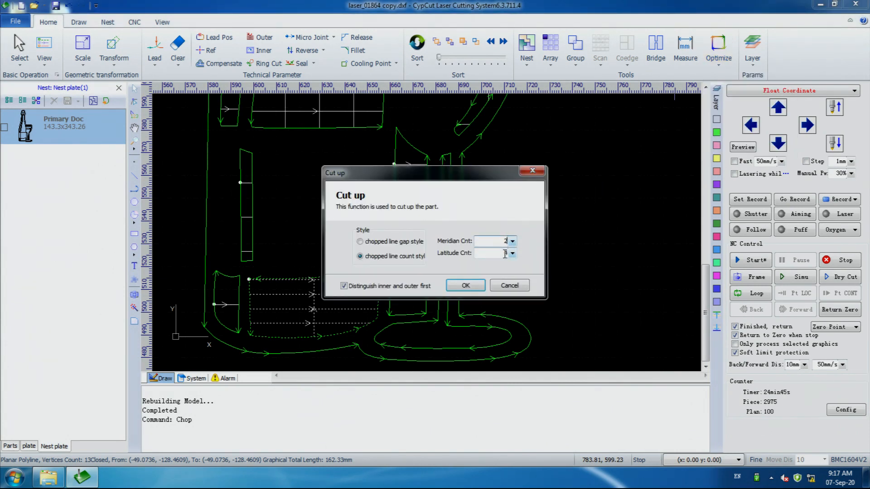
left_click(465, 286)
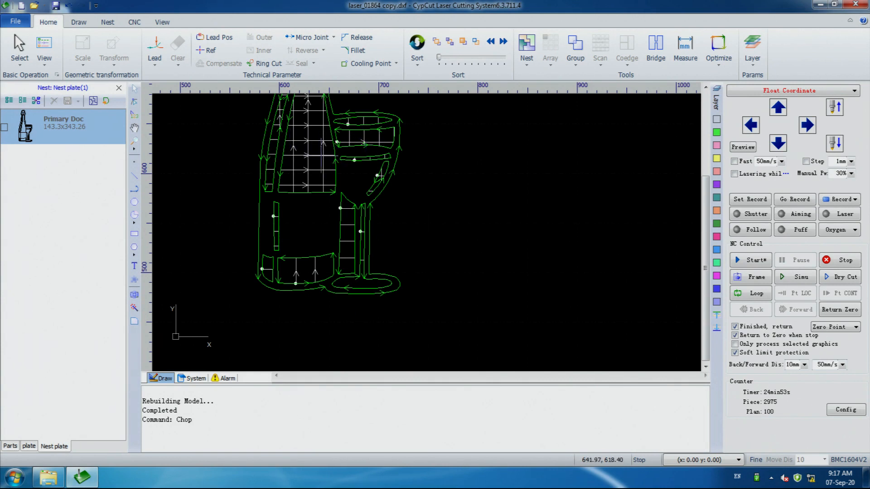
Re-chop the bottle body with two meridian and two latitude lines into larger pieces
left_click(307, 139)
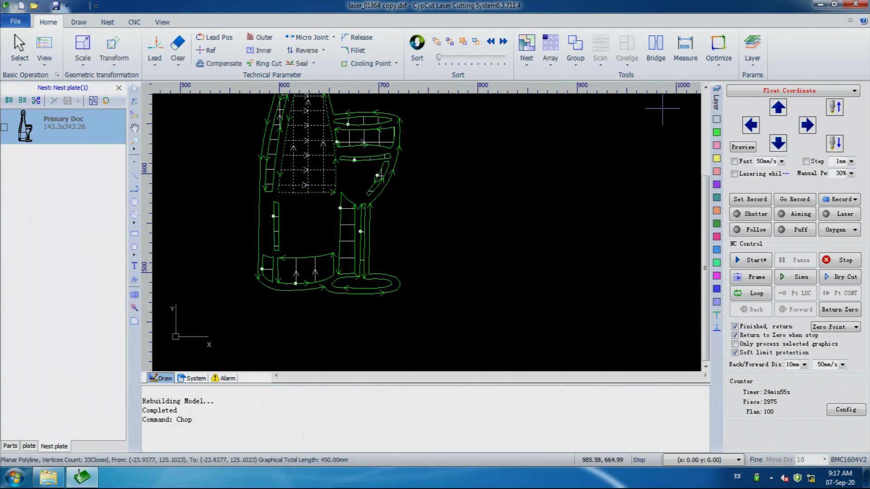
left_click(718, 50)
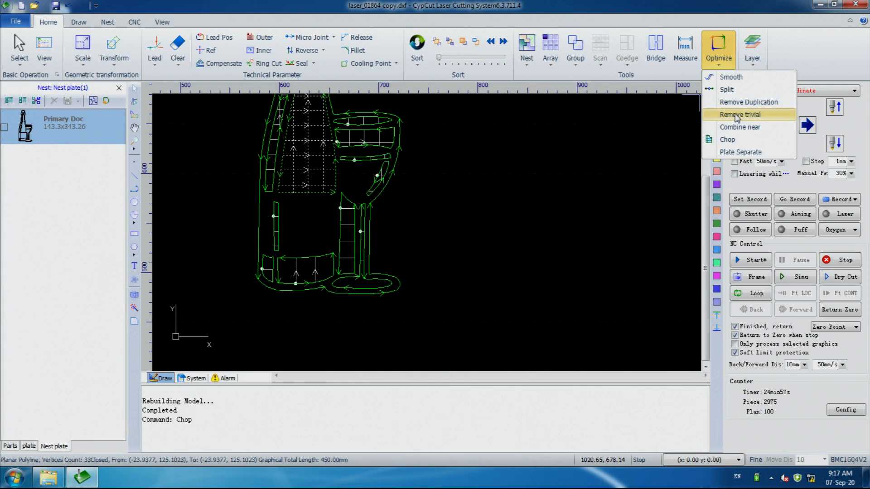
left_click(727, 139)
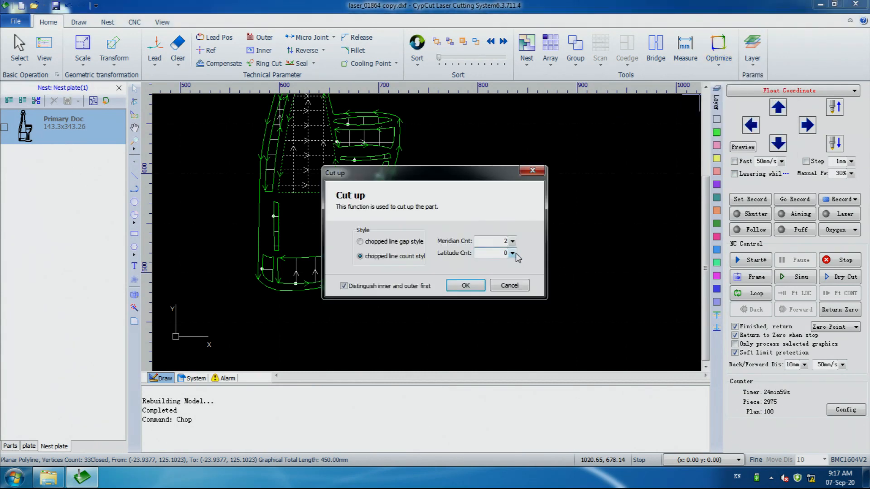
left_click(511, 251)
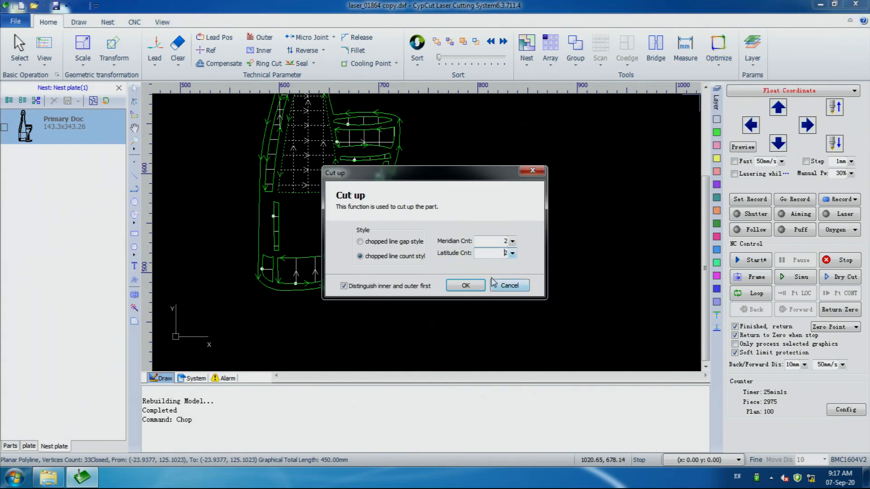
left_click(465, 285)
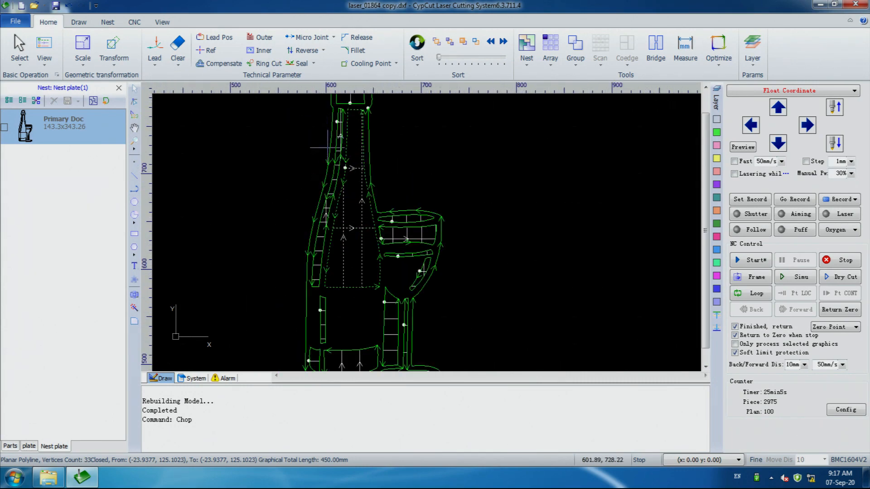
scroll("up", 3)
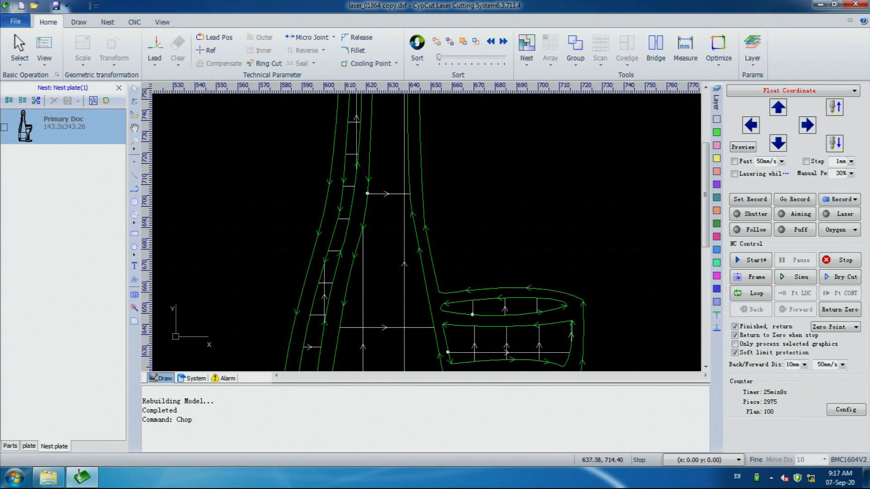
mouse_move(397, 192)
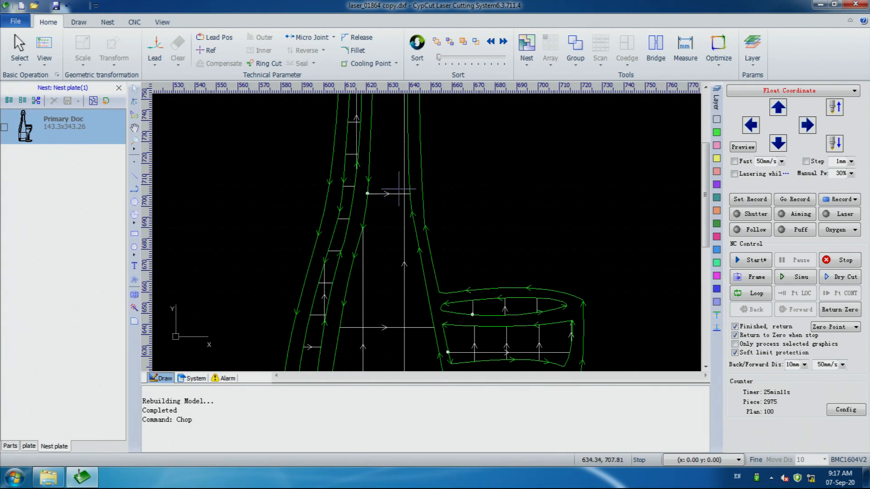
scroll("down", 3)
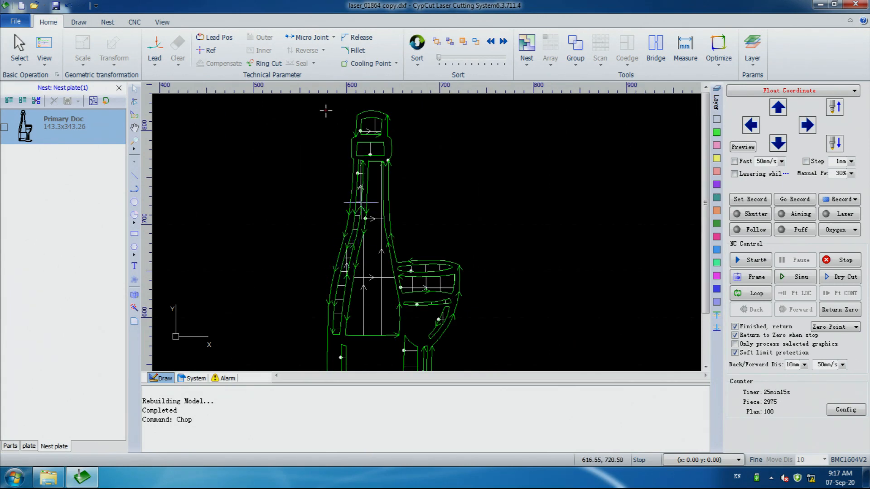
scroll("down", 3)
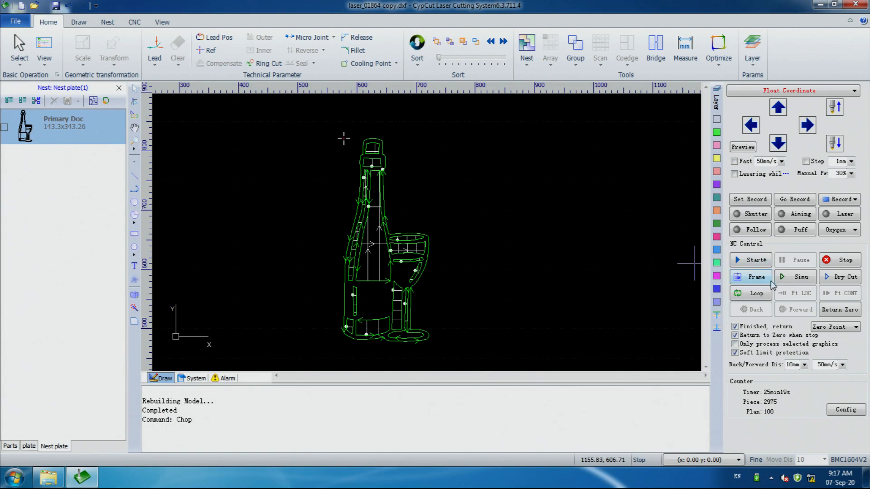
Simulate the chopped job: 4120.76 mm processing length, 61 piercings, about 1 min 22 s
left_click(133, 22)
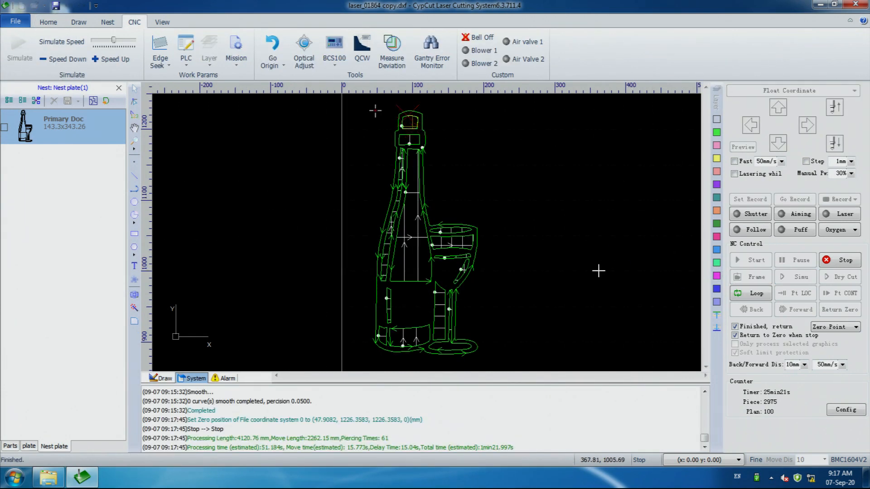
mouse_move(563, 300)
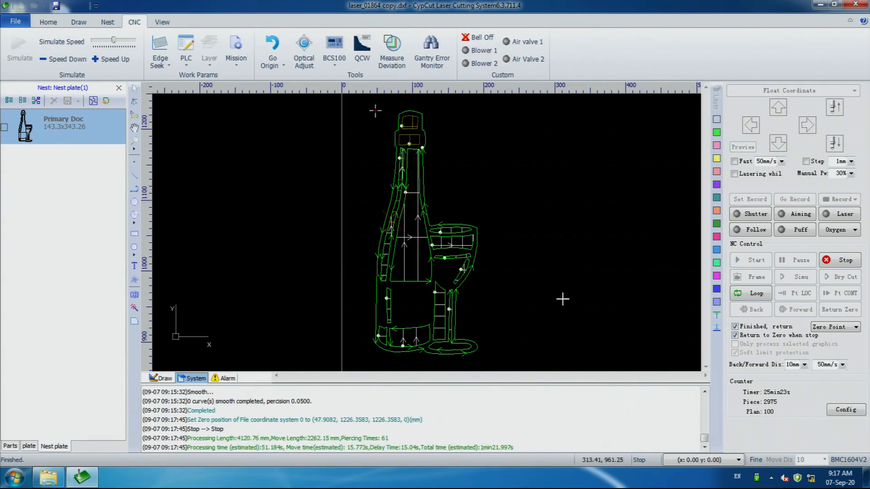
mouse_move(553, 309)
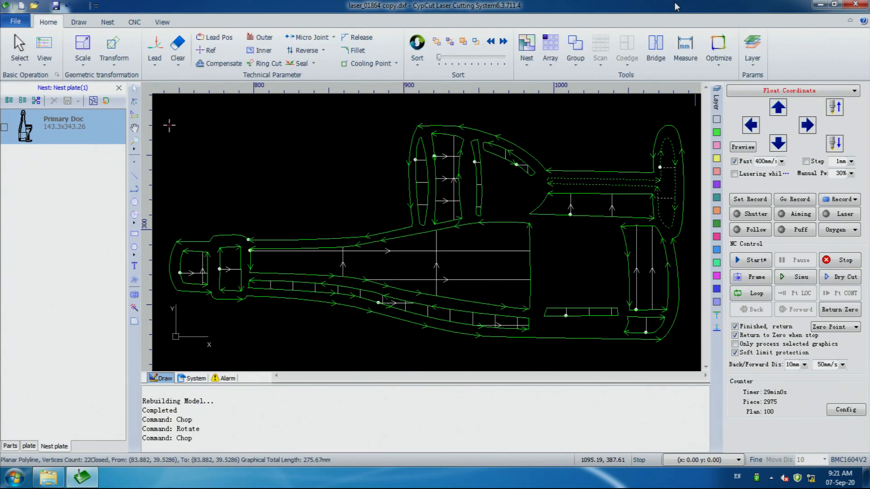
mouse_move(497, 114)
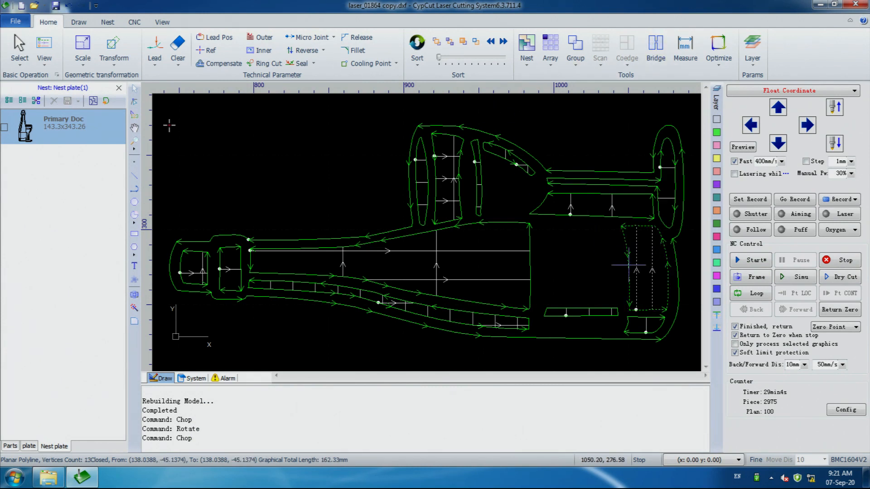
Chop the rotated bottle outline again with a two-meridian line-count cut
left_click(718, 49)
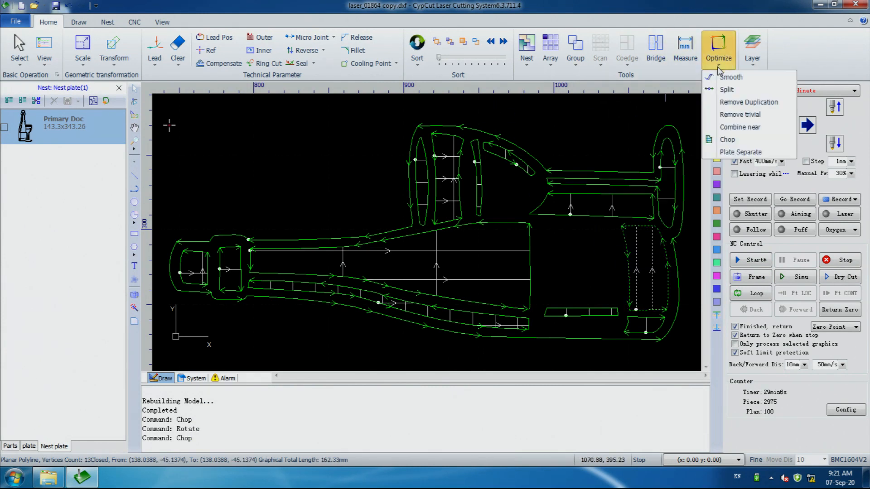
left_click(727, 140)
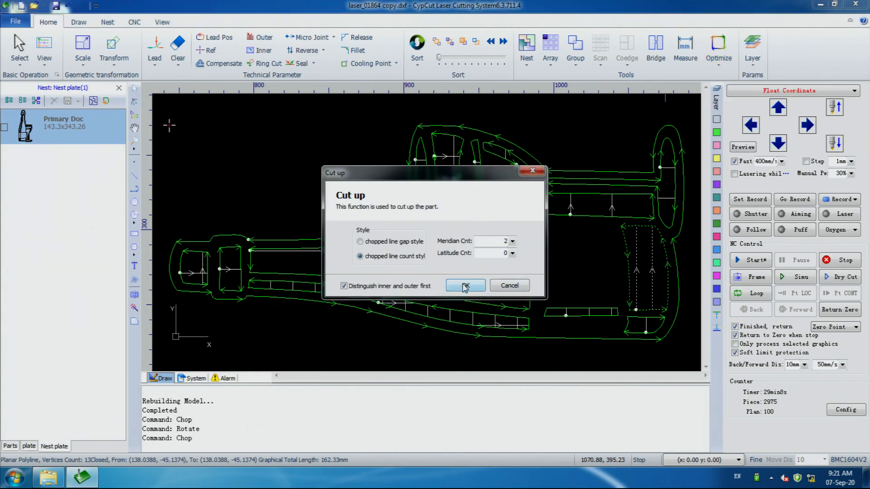
left_click(464, 285)
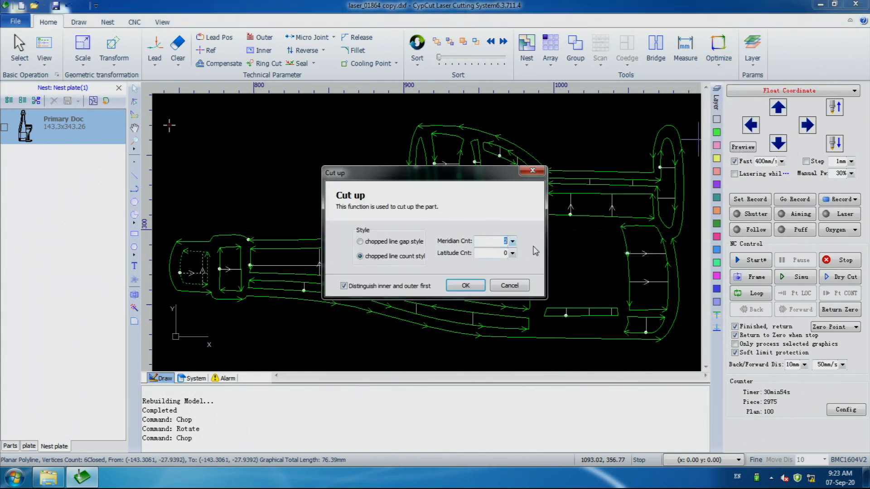
left_click(465, 285)
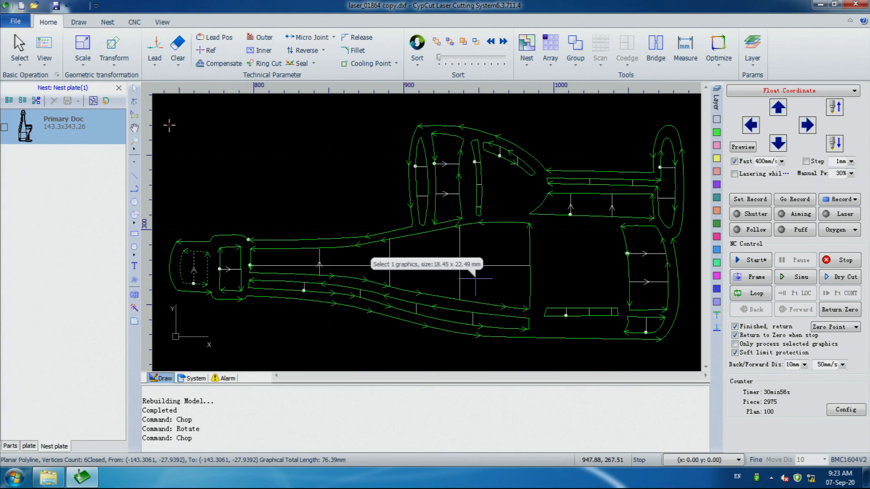
mouse_move(580, 280)
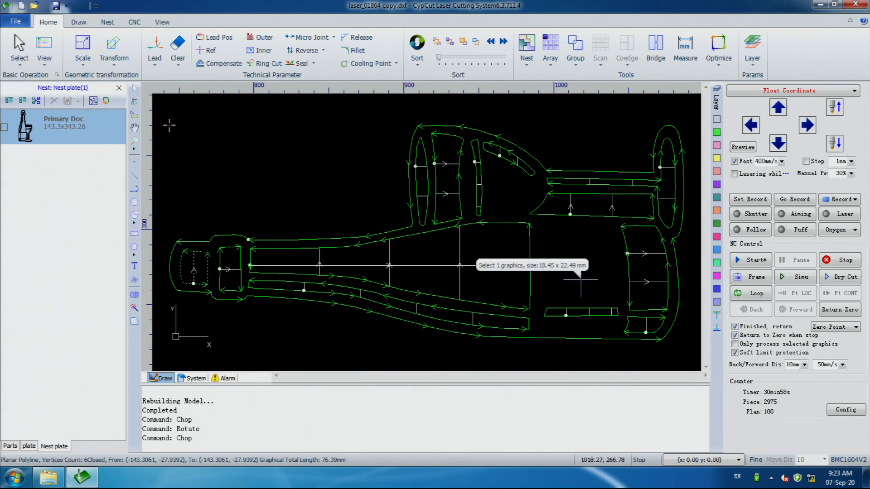
mouse_move(552, 239)
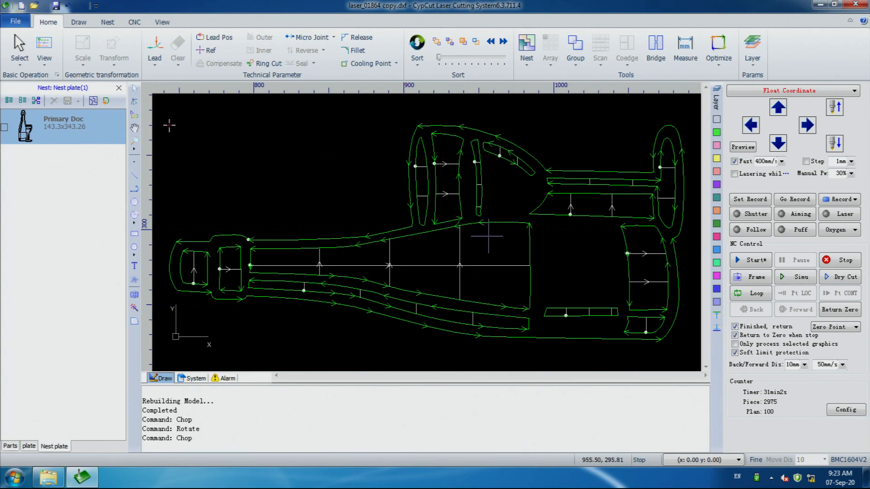
mouse_move(553, 276)
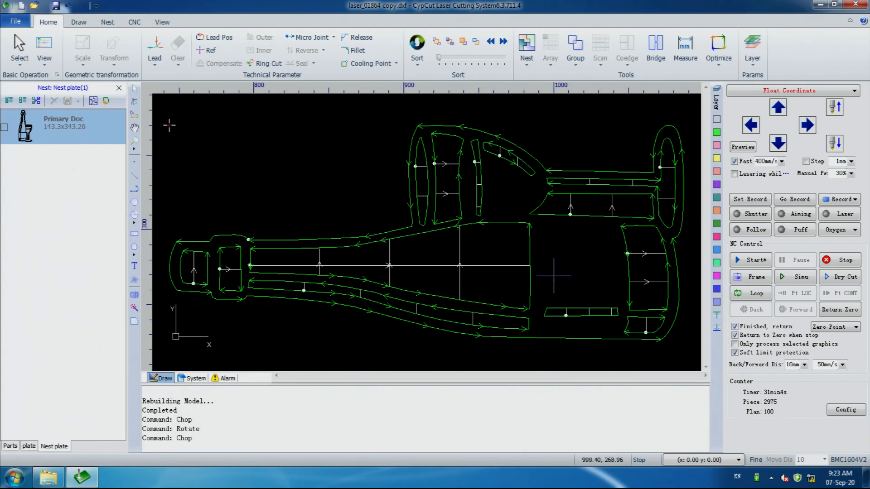
mouse_move(557, 274)
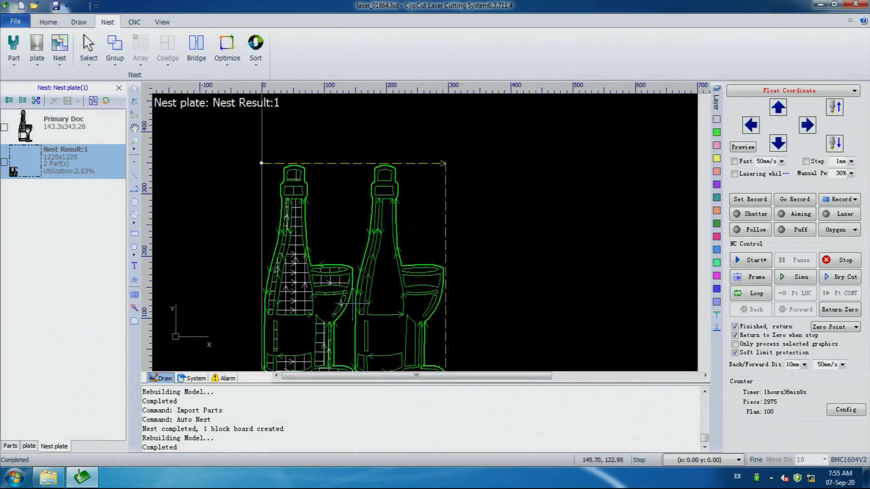
scroll("down", 3)
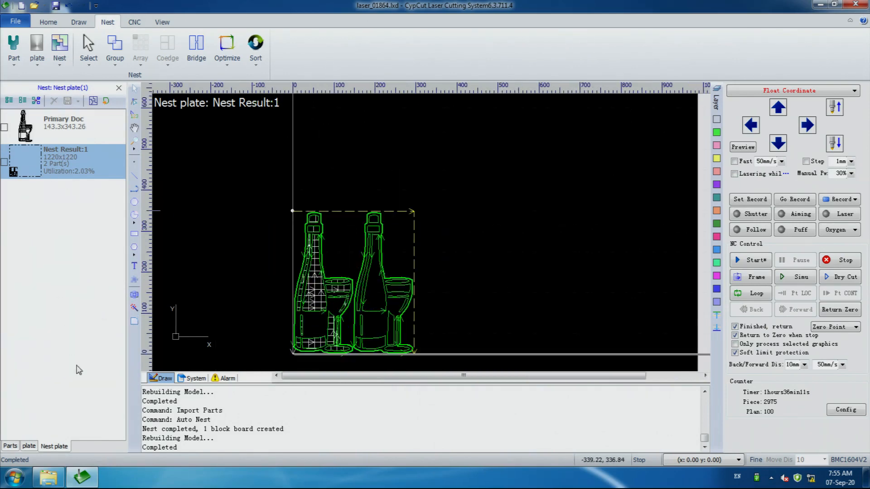
mouse_move(64, 107)
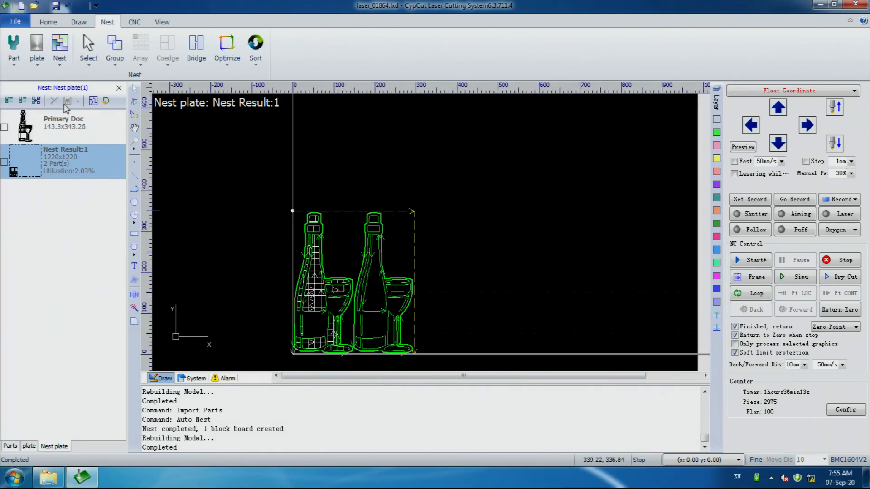
left_click(63, 122)
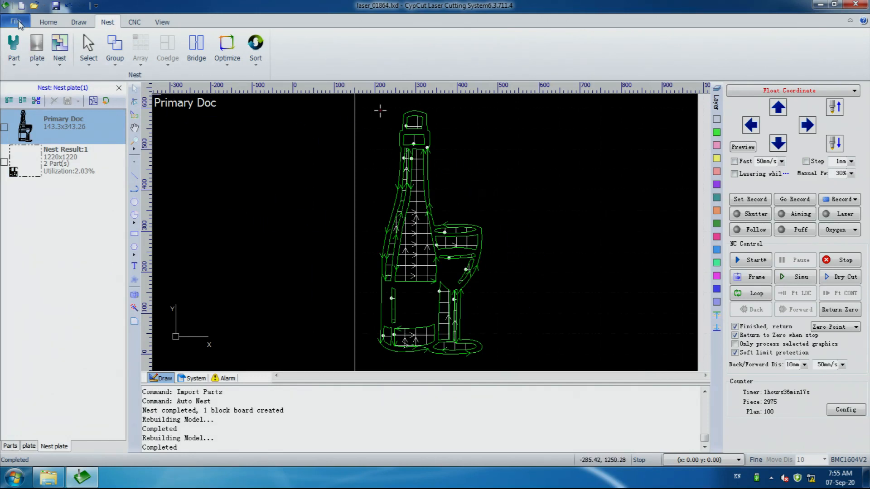
left_click(15, 20)
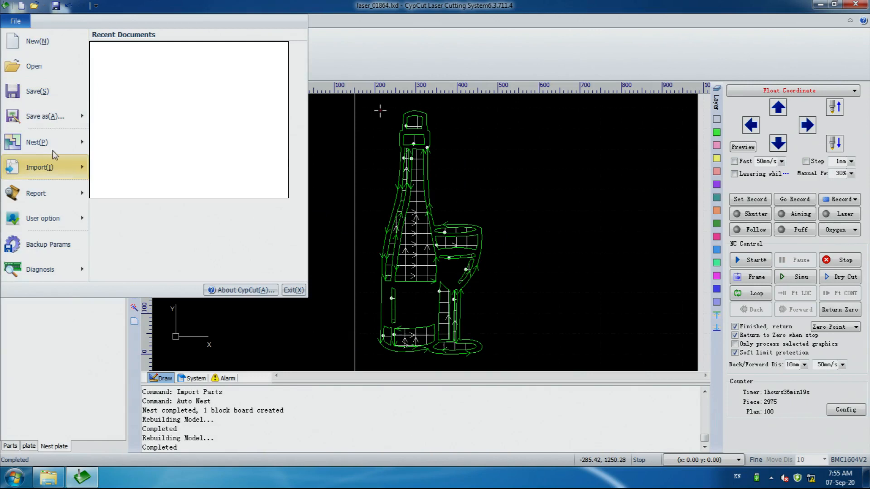
left_click(38, 116)
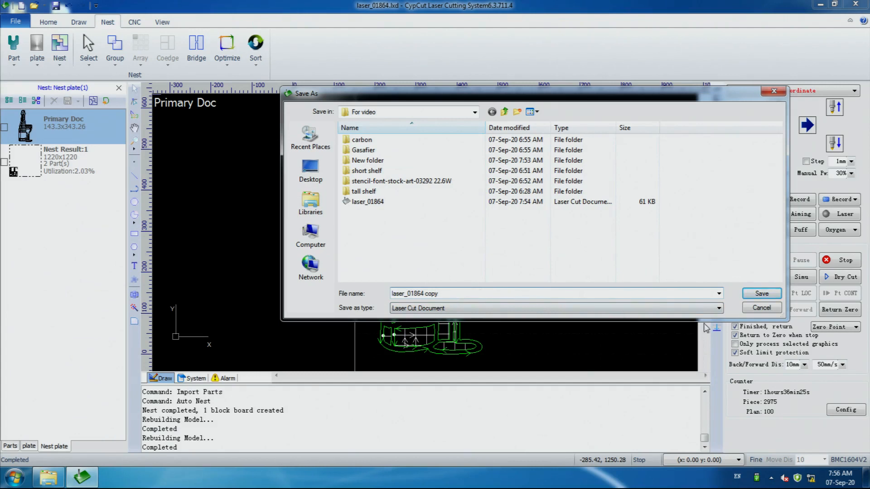
mouse_move(761, 308)
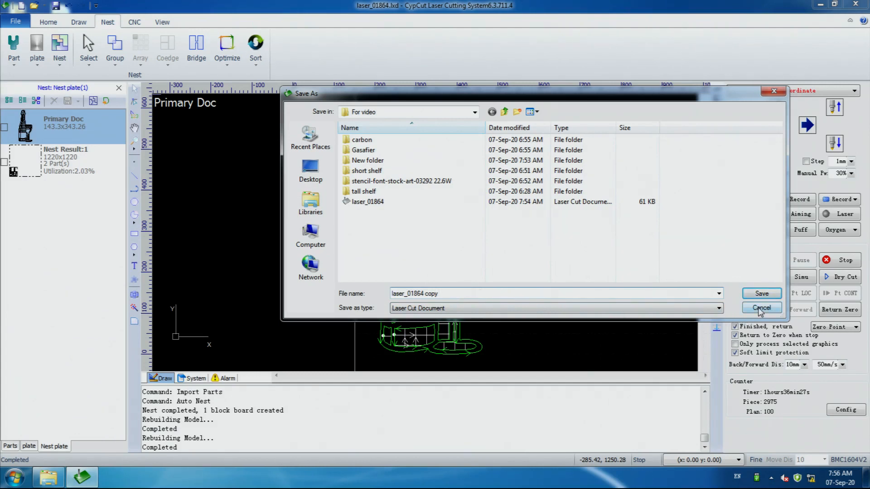
left_click(761, 308)
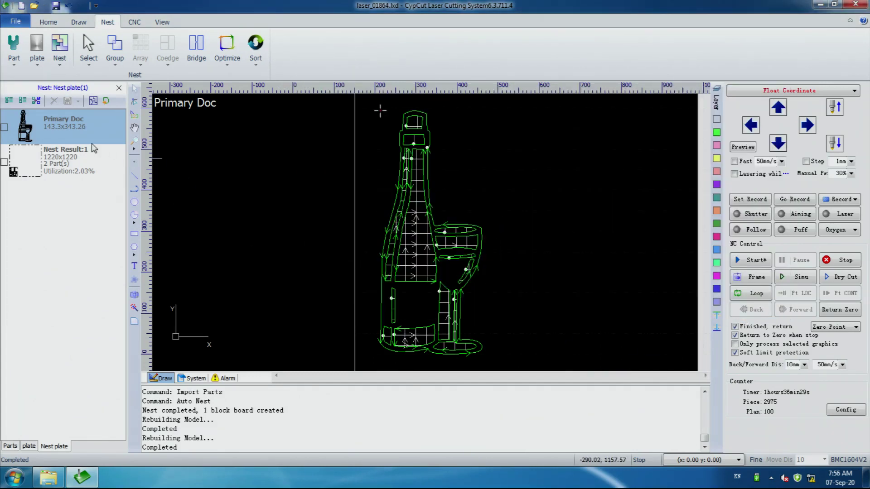
left_click(65, 161)
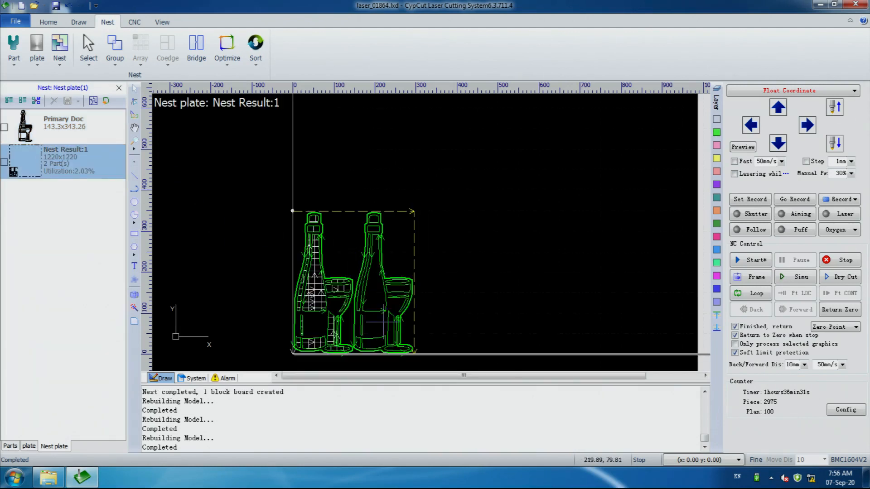
mouse_move(394, 239)
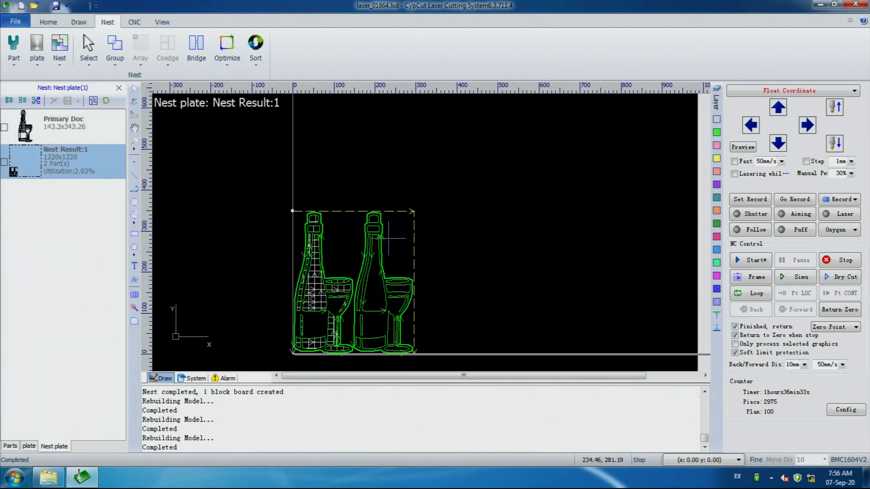
mouse_move(280, 319)
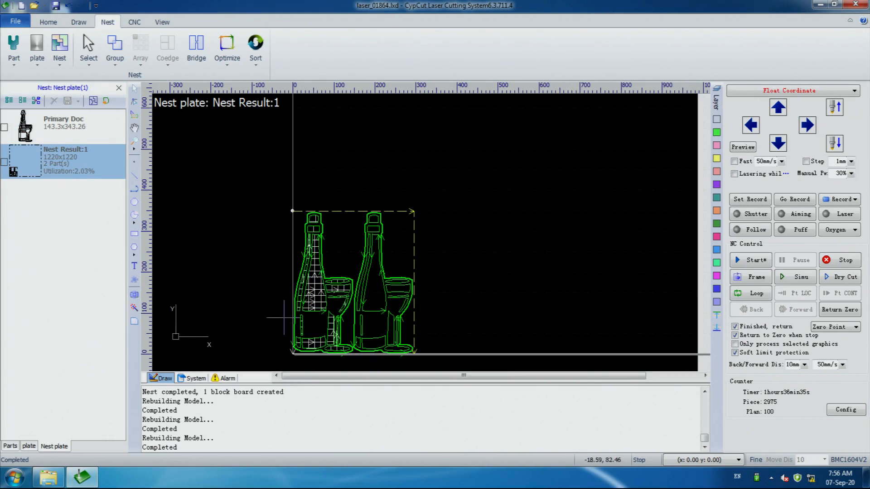
mouse_move(316, 239)
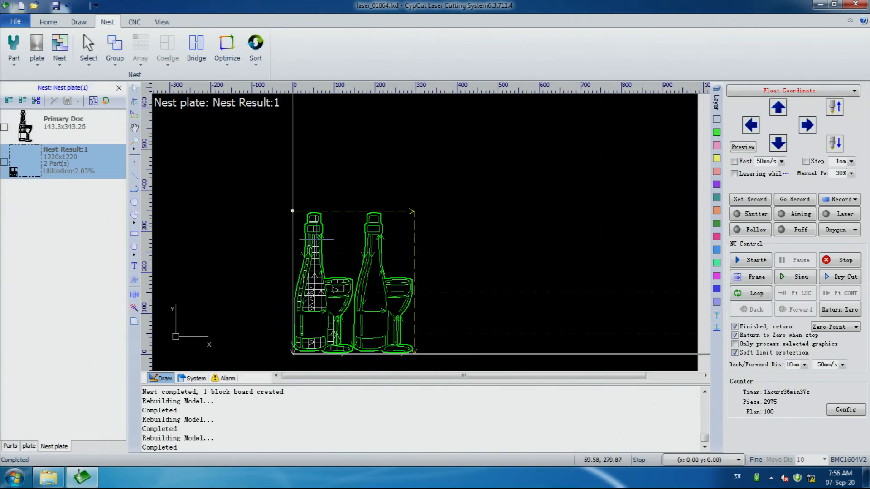
mouse_move(314, 238)
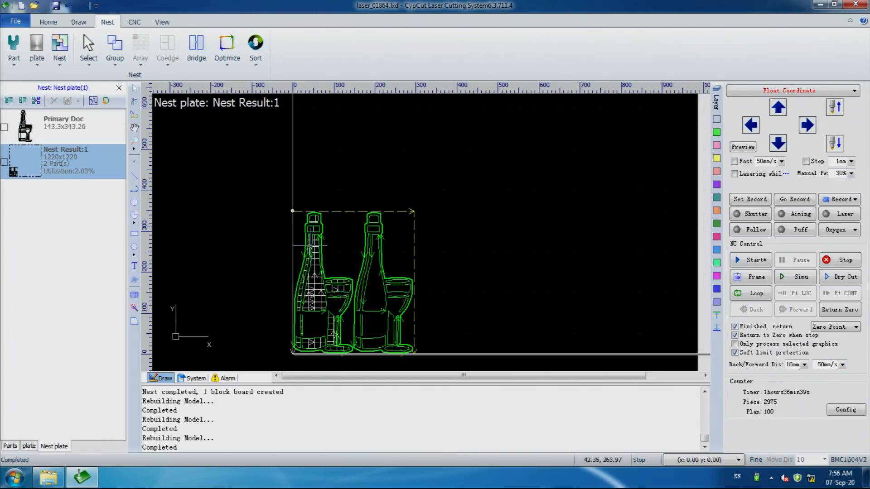
mouse_move(366, 263)
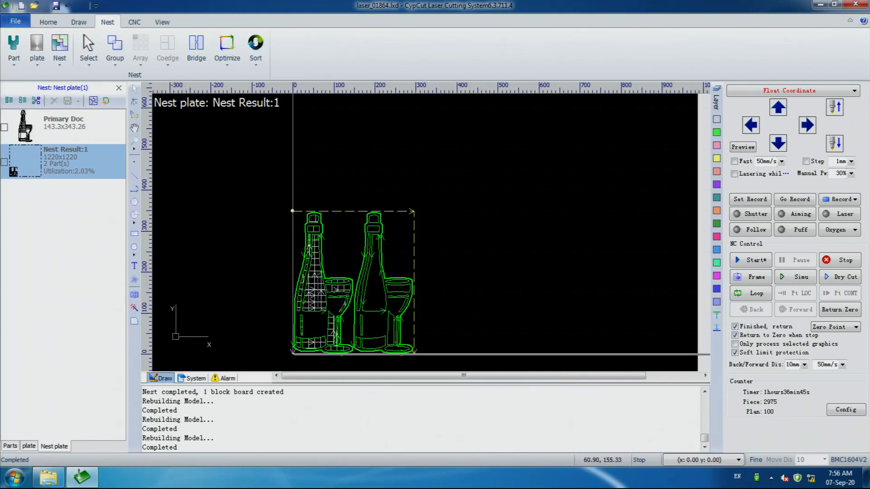
mouse_move(322, 291)
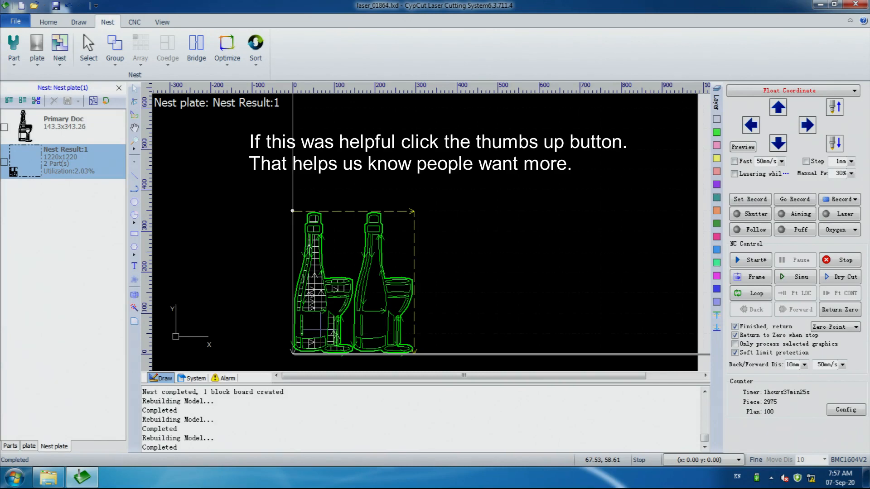
mouse_move(527, 288)
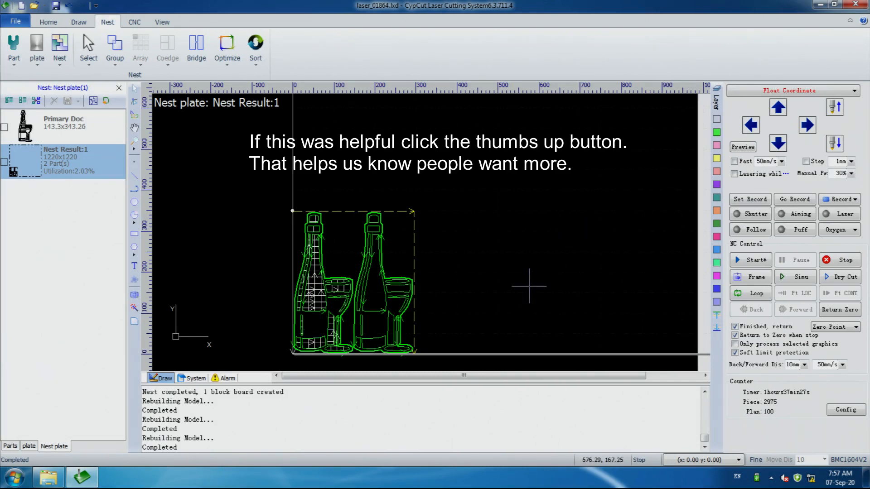
scroll("up", 3)
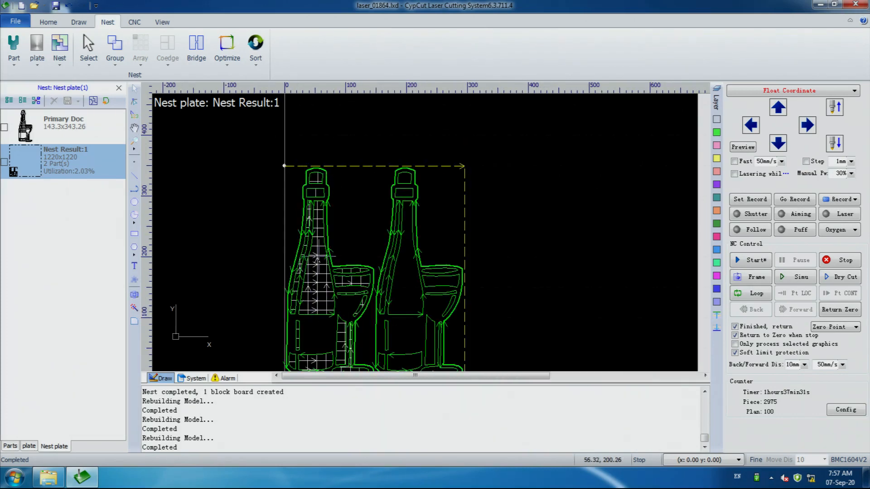
mouse_move(455, 300)
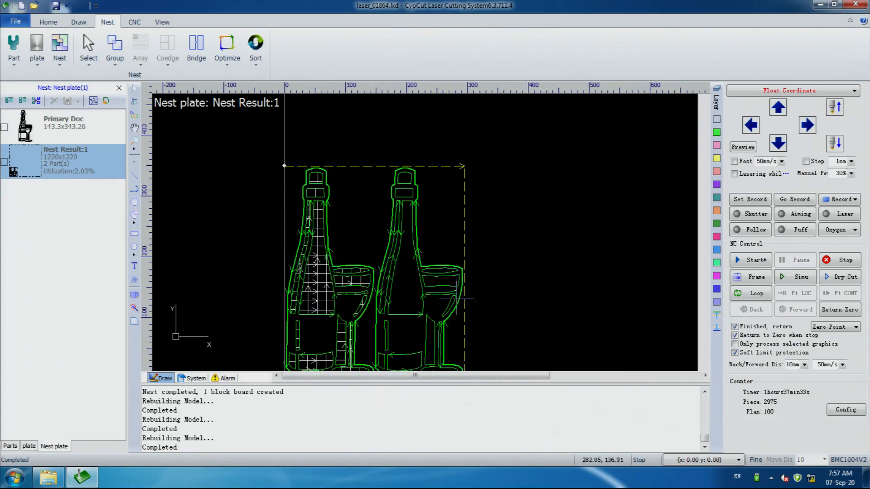
scroll("down", 3)
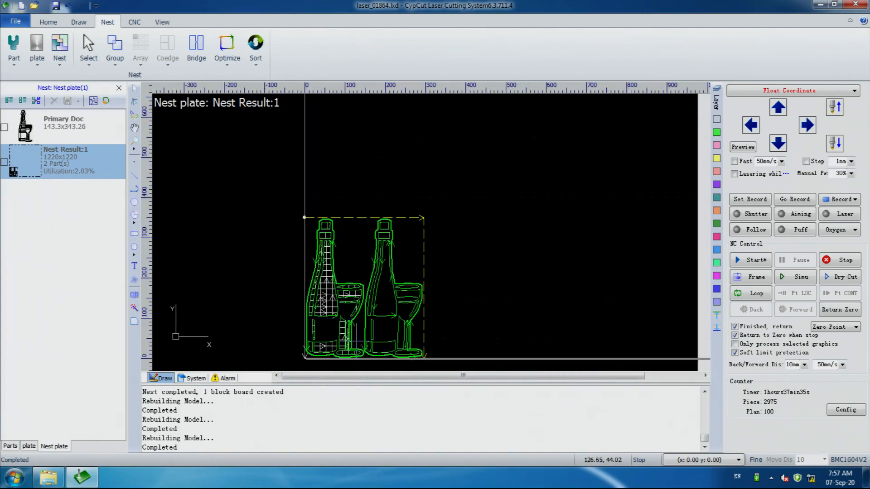